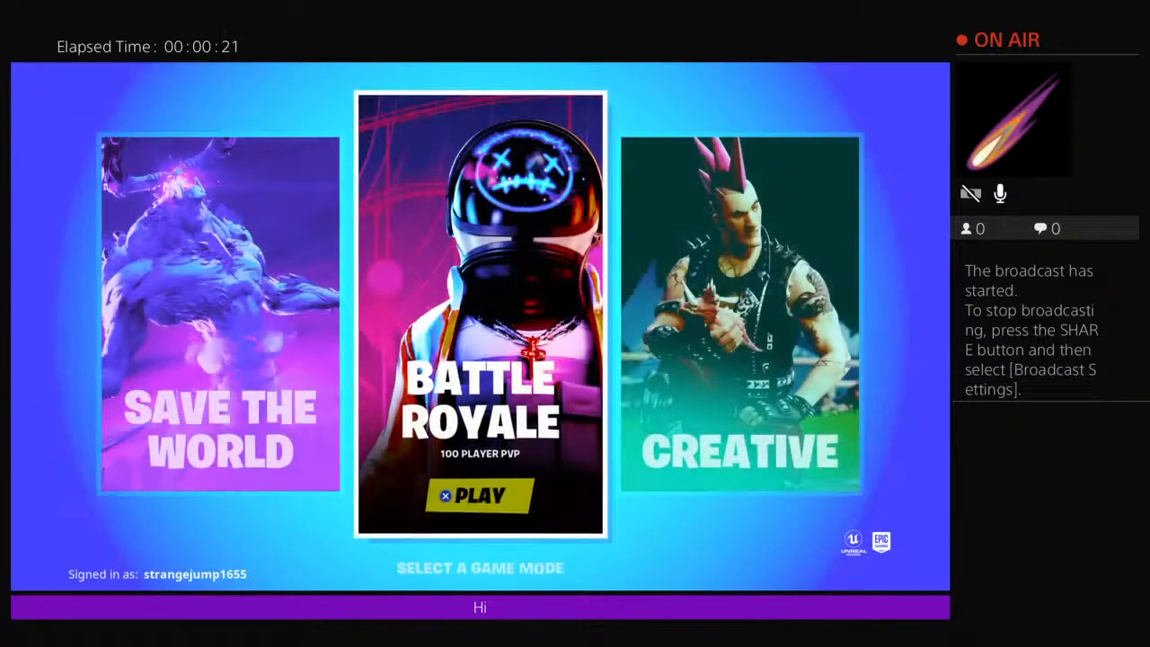
Enter Battle Royale, then start matchmaking with Team Rumble selected in the lobby.
{"action": "left_click", "coordinate": [480, 495]}
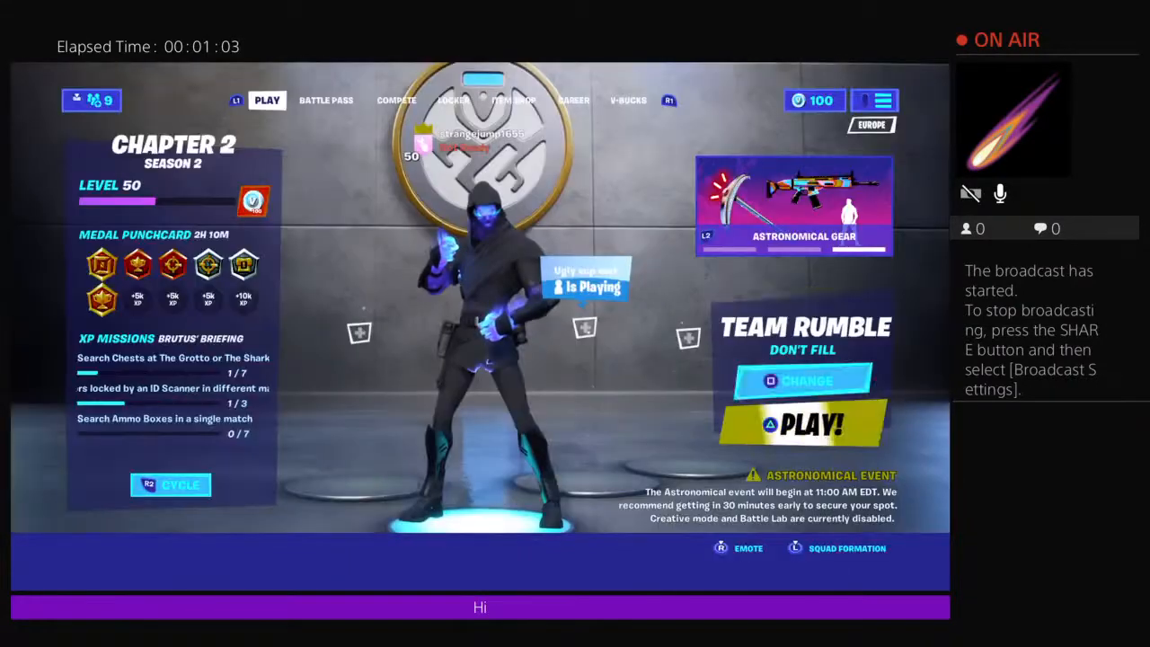
{"action": "left_click", "coordinate": [799, 424]}
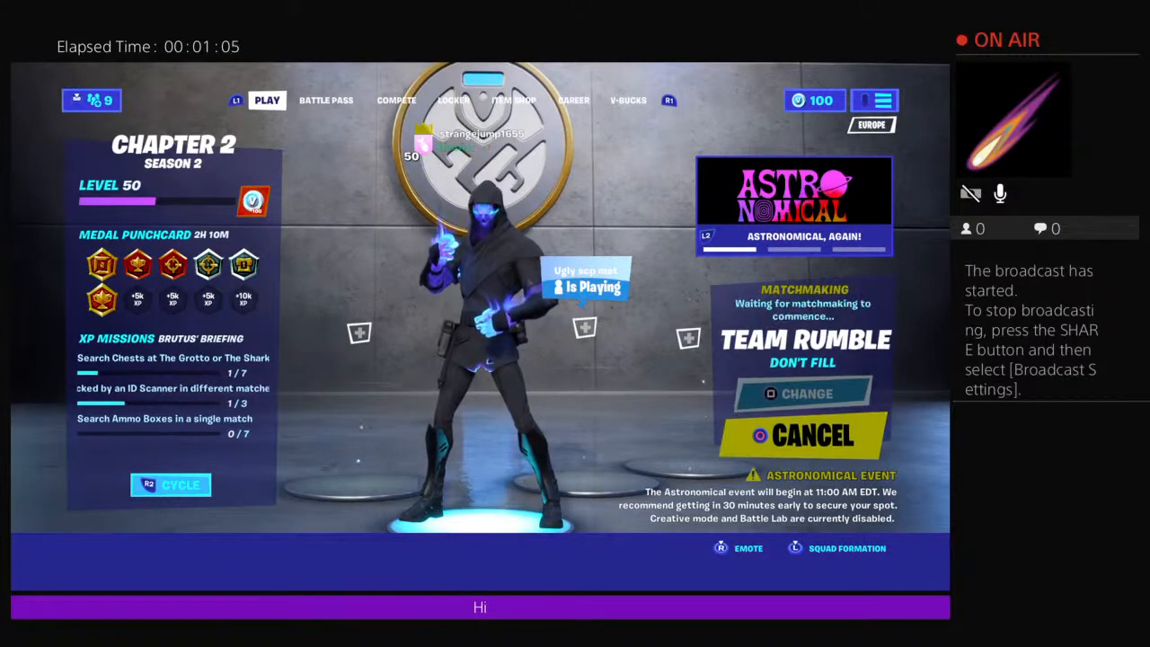